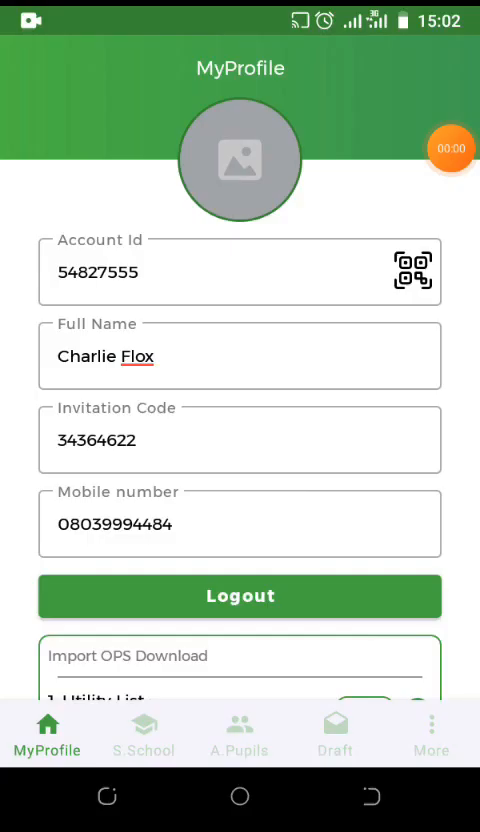
# Reach the HelpDesk section from More and start a blank New Message ticket form.
pyautogui.click(432, 732)
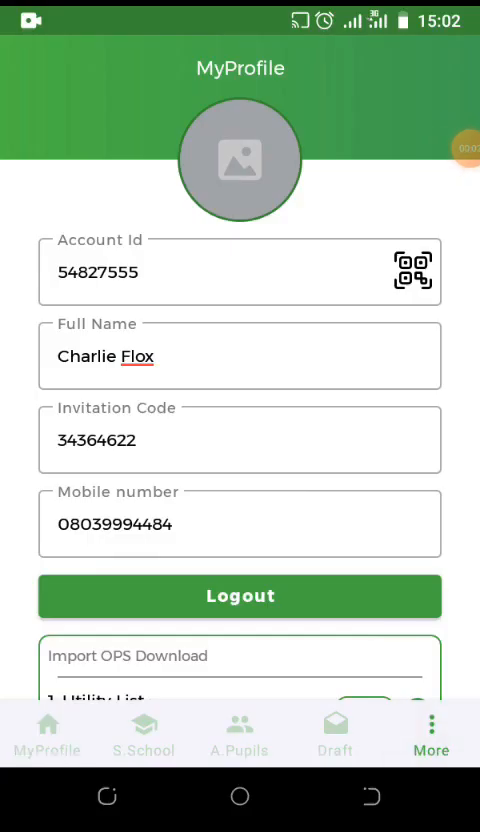
pyautogui.click(432, 730)
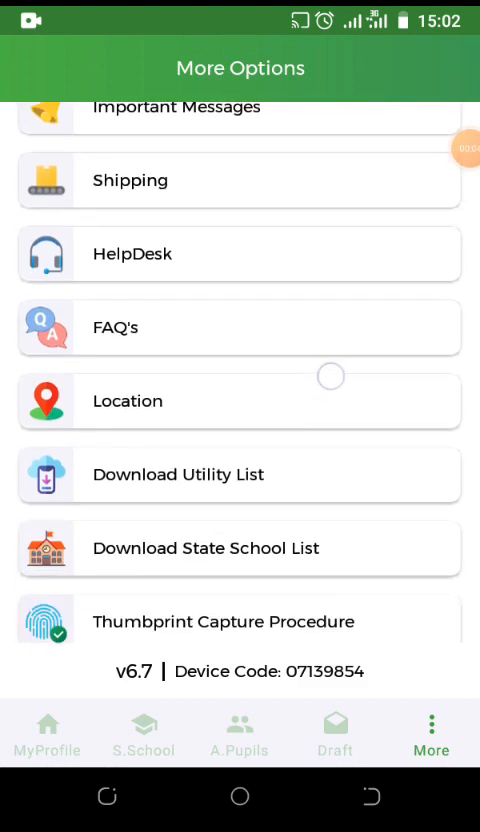
pyautogui.click(240, 252)
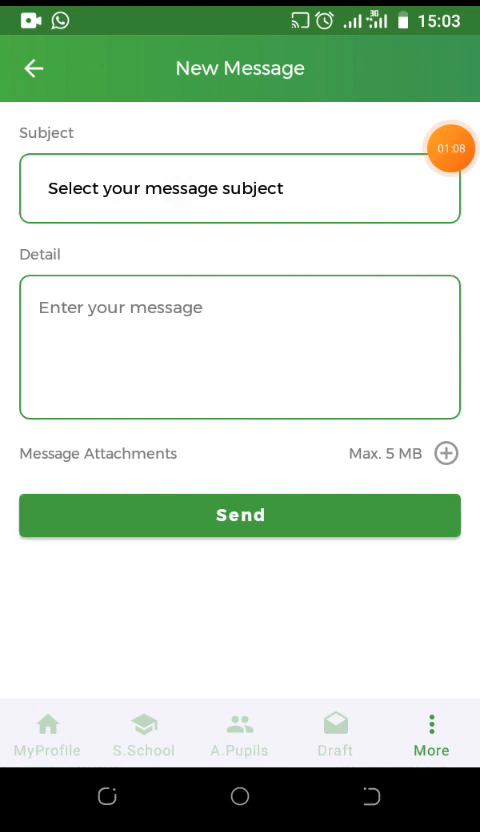
# Choose Restore PIN Request from the subject list for the new message.
pyautogui.click(240, 188)
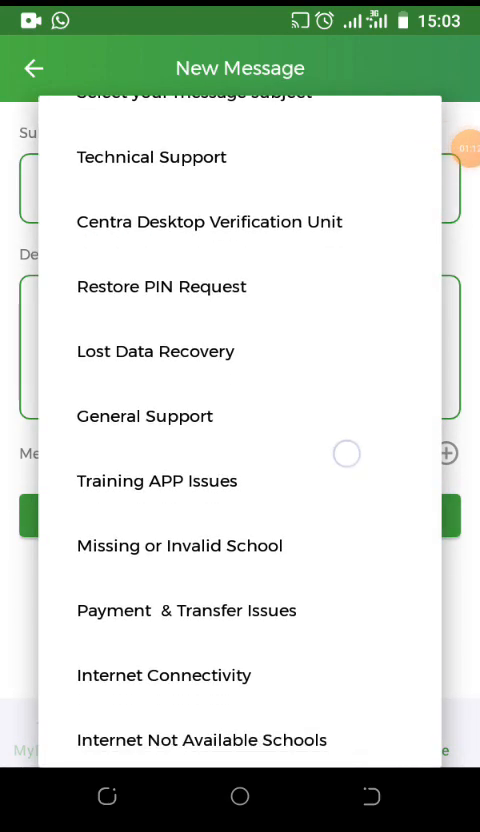
pyautogui.scroll(-3)
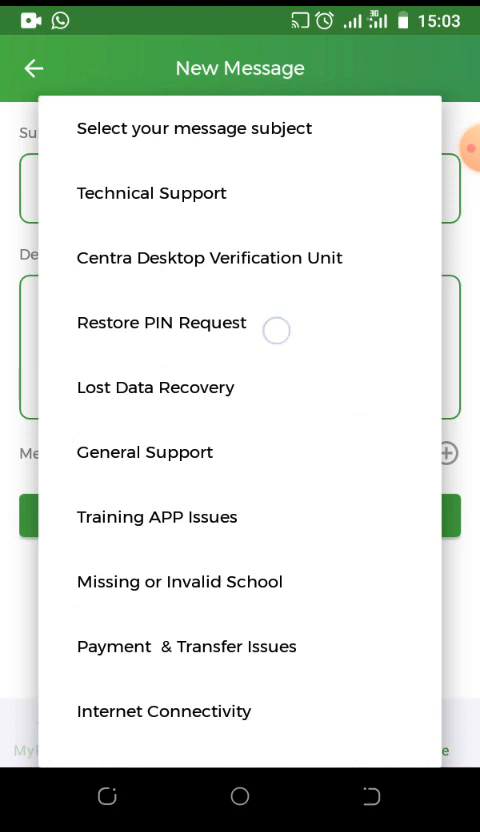
pyautogui.click(160, 322)
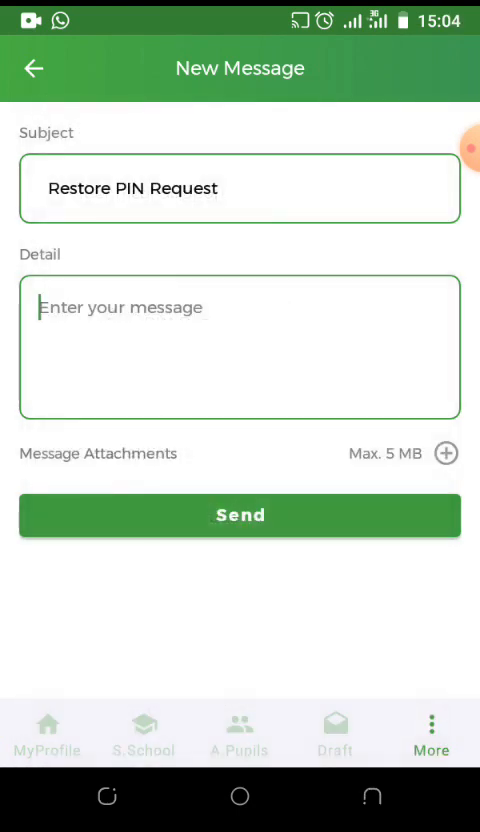
# Write the forgotten-PIN detail message ('...pin. kindly ple...') and send the ticket.
pyautogui.click(240, 308)
pyautogui.write('good day,I f')
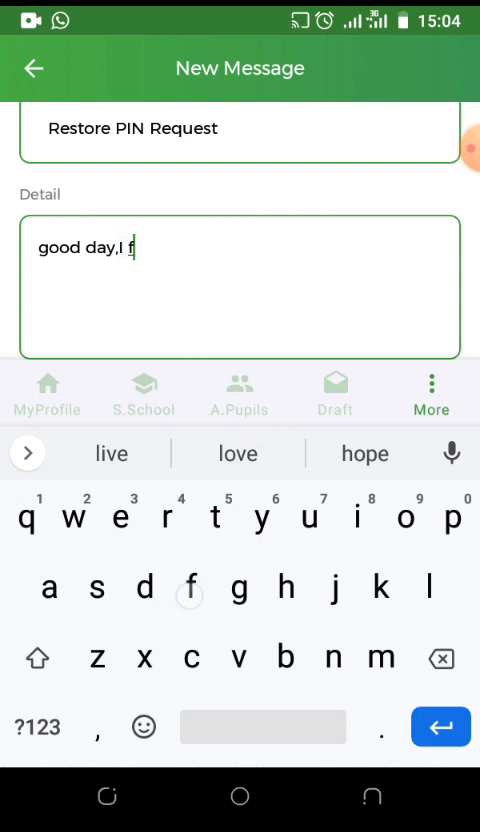
pyautogui.write('rgot m')
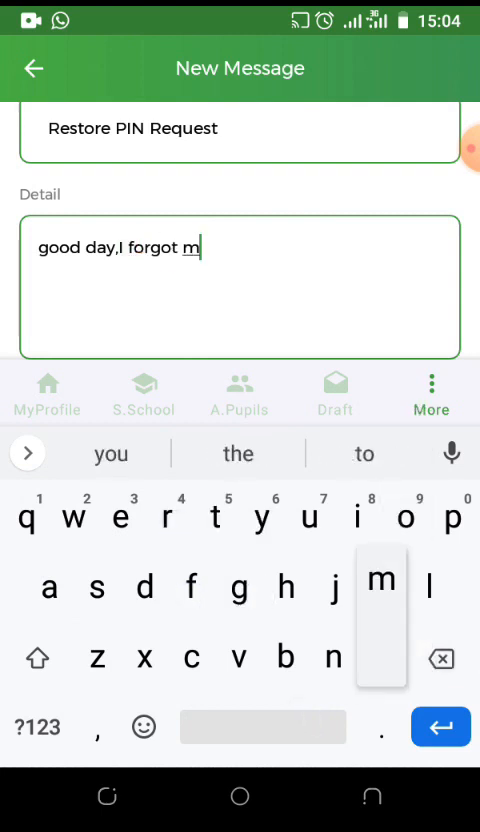
pyautogui.click(380, 580)
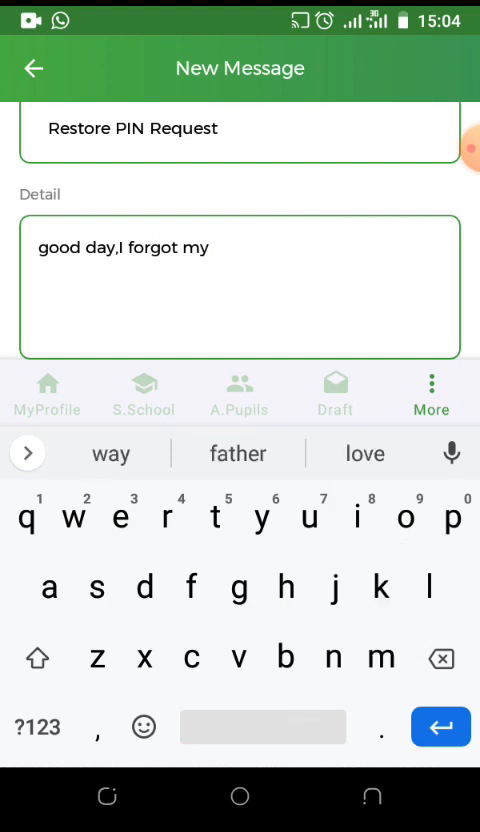
pyautogui.write('pin.')
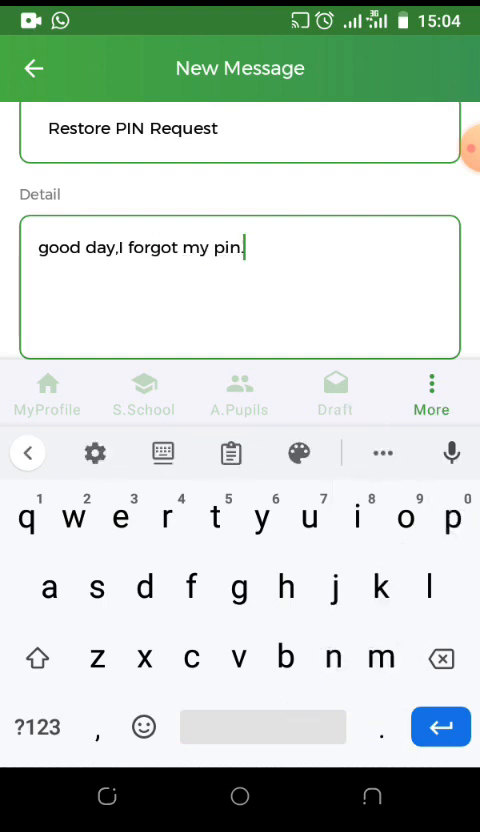
pyautogui.write('kindly ple')
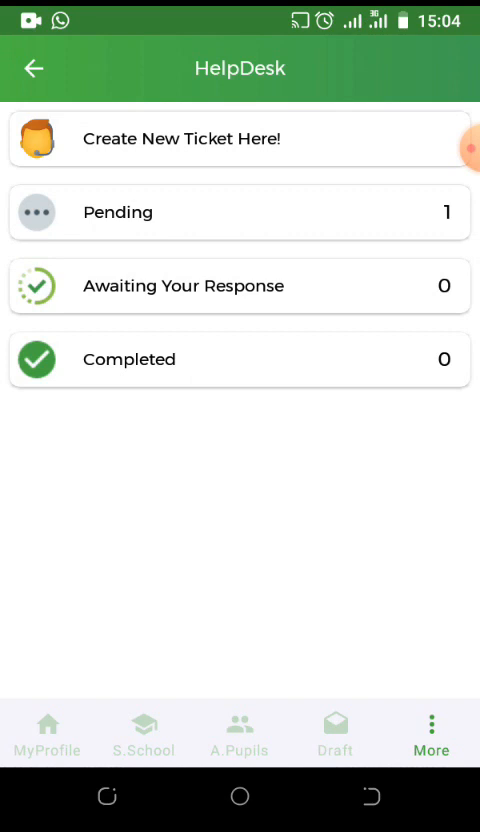
# View pending tickets and bring up ticket #MX98ZA with its Restore PIN Request message.
pyautogui.click(240, 212)
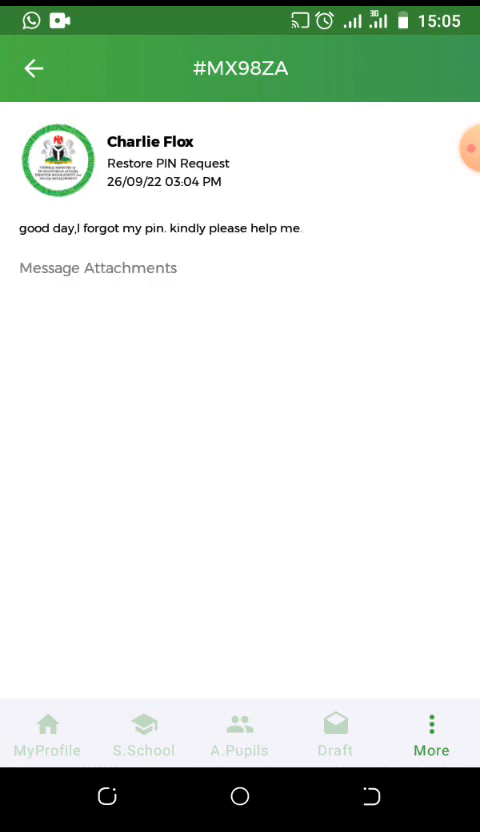
pyautogui.click(90, 268)
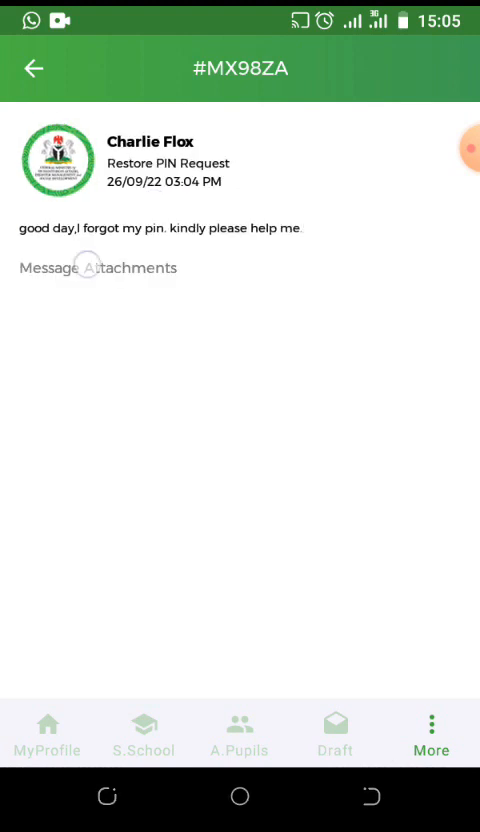